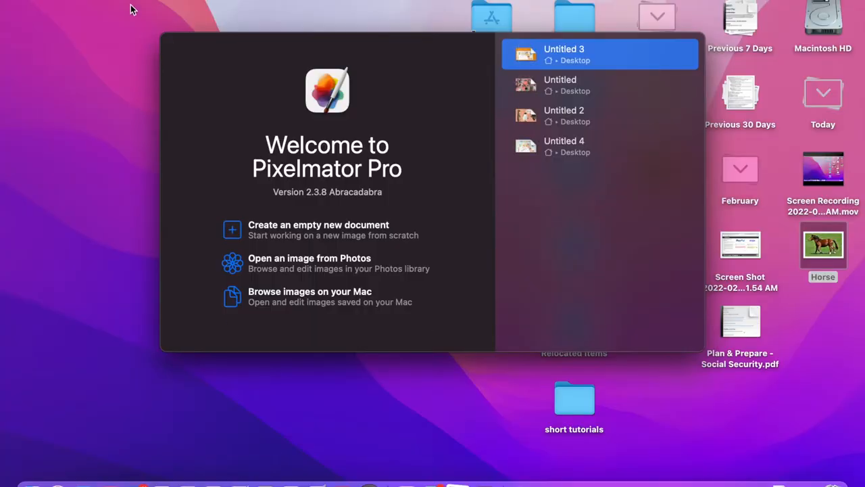
- Create a new blank document from the Default 2560 × 1600 template
click(135, 3)
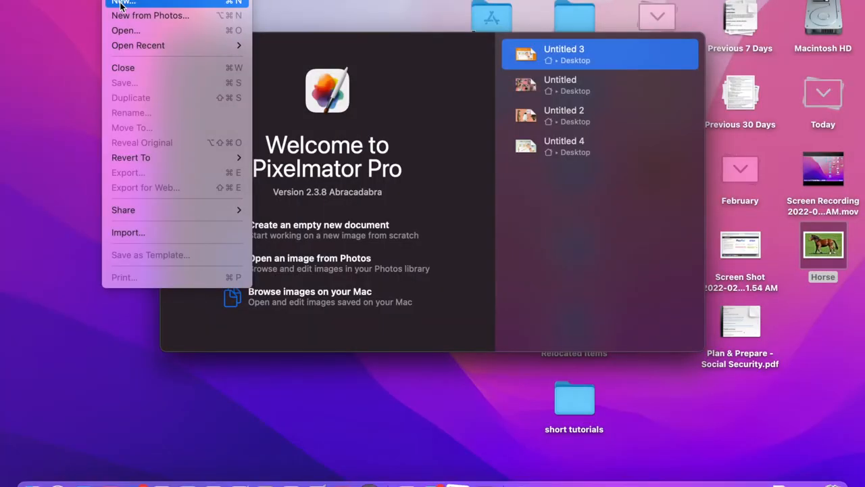
click(125, 3)
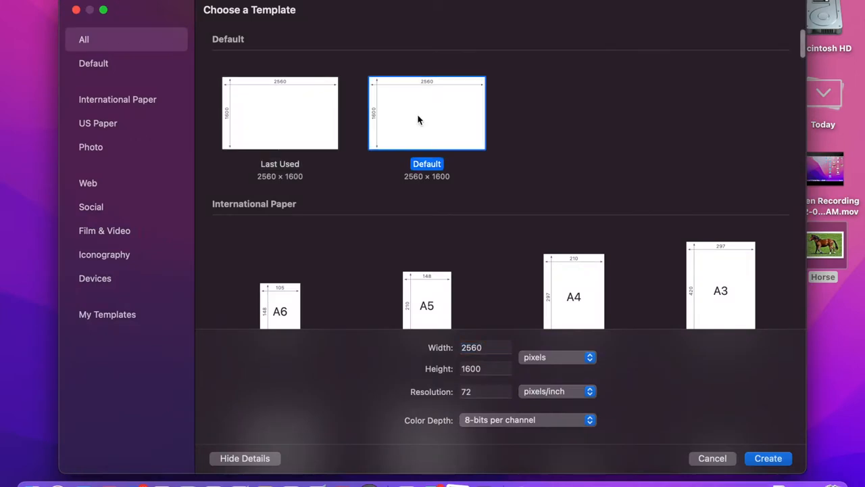
click(767, 457)
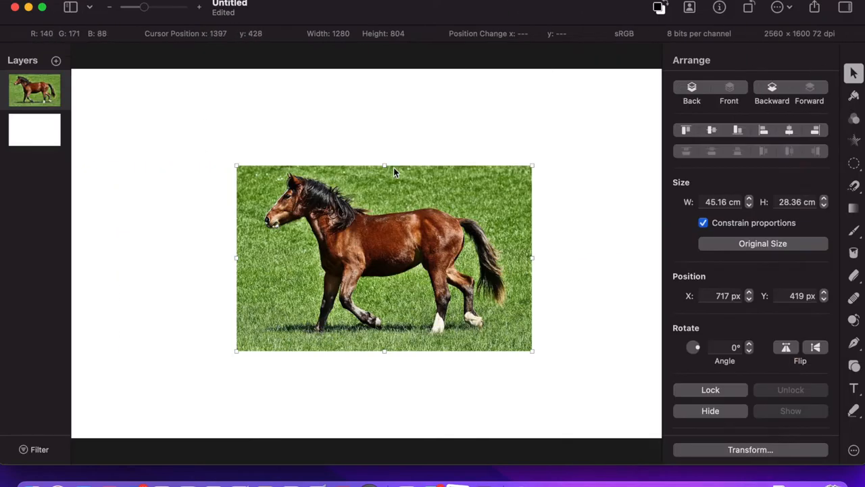
- Stretch the horse photo to about 2715 × 1705 px so it covers the whole canvas
drag(385, 167, 386, 100)
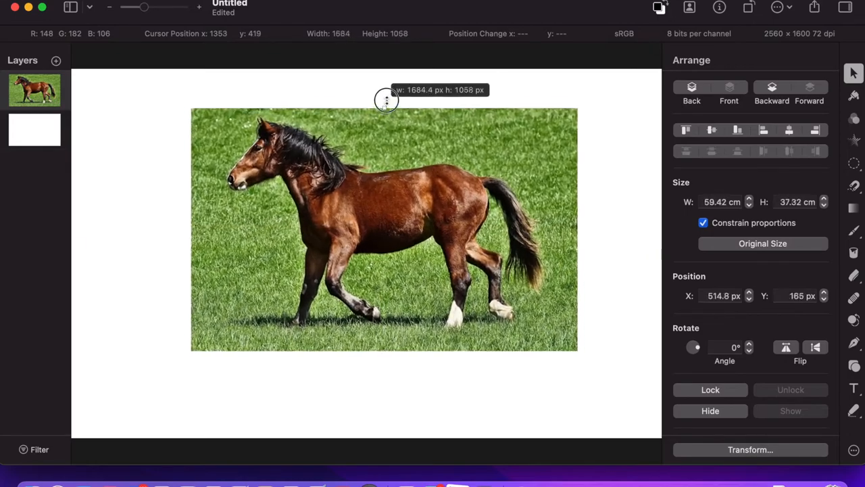
drag(387, 100, 384, 95)
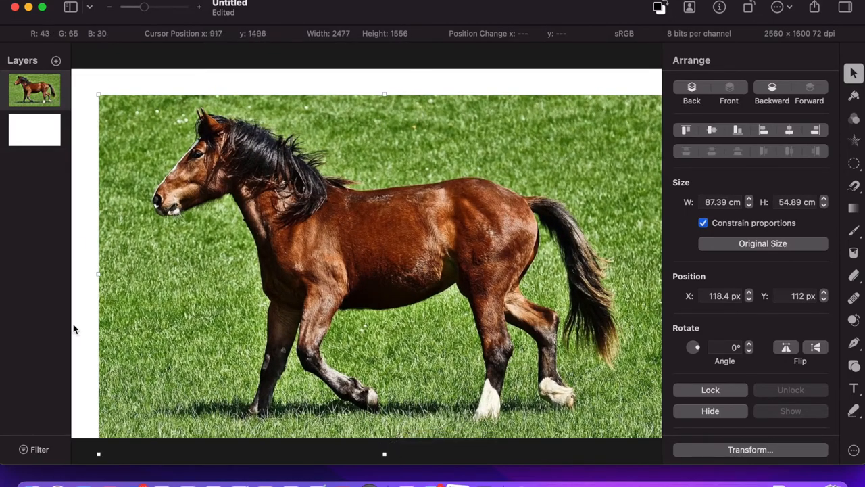
drag(99, 270, 85, 271)
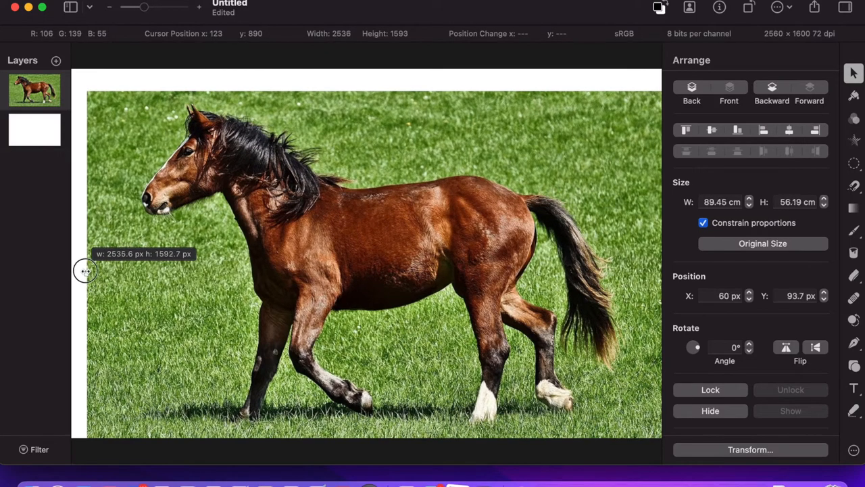
drag(87, 270, 75, 284)
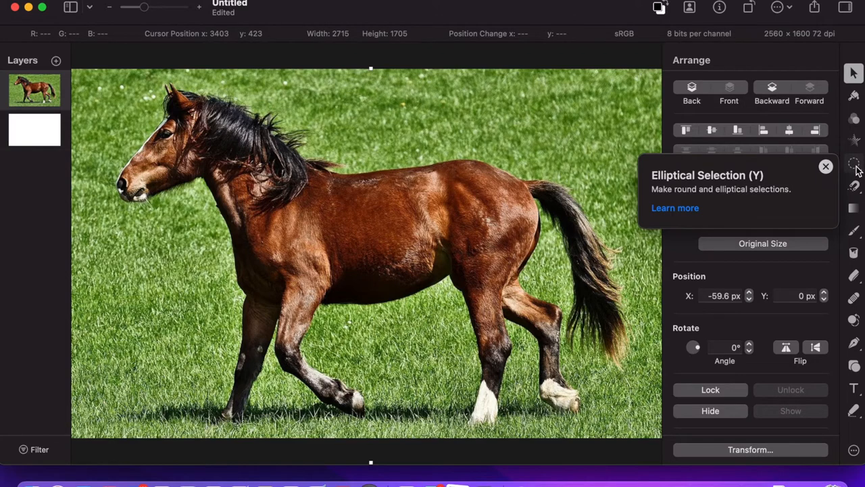
- Choose the Elliptical Selection tool with its mode set to Subtract
click(825, 167)
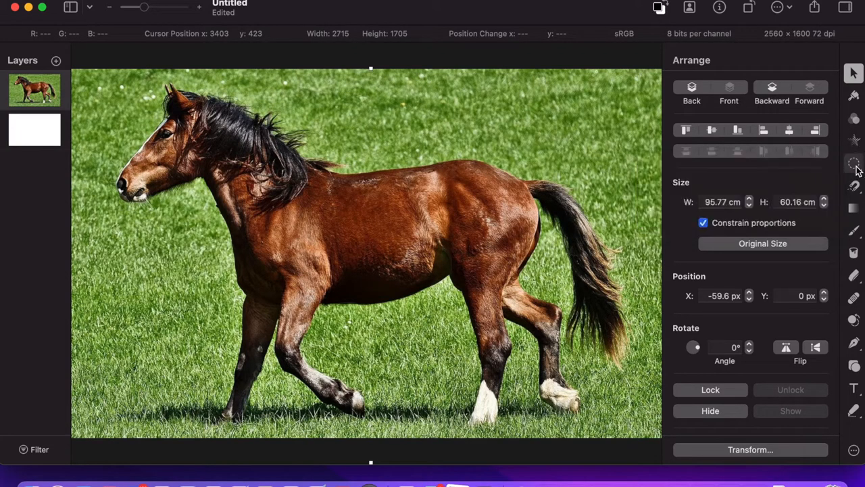
click(855, 162)
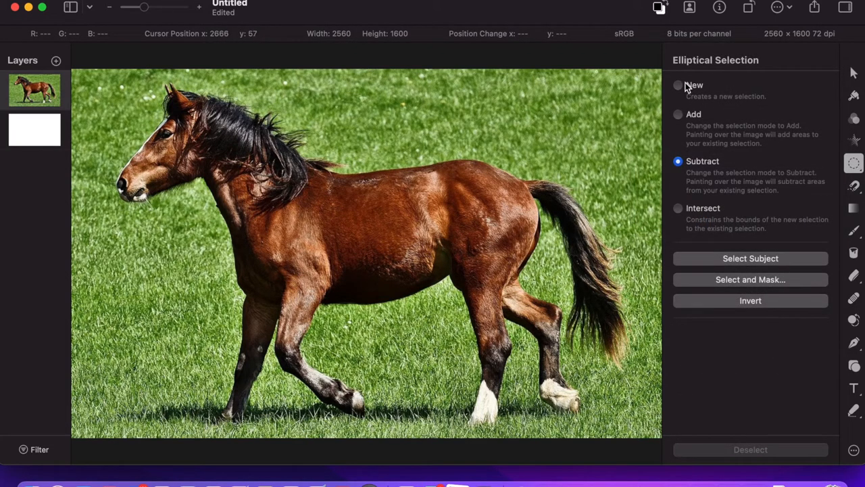
click(678, 113)
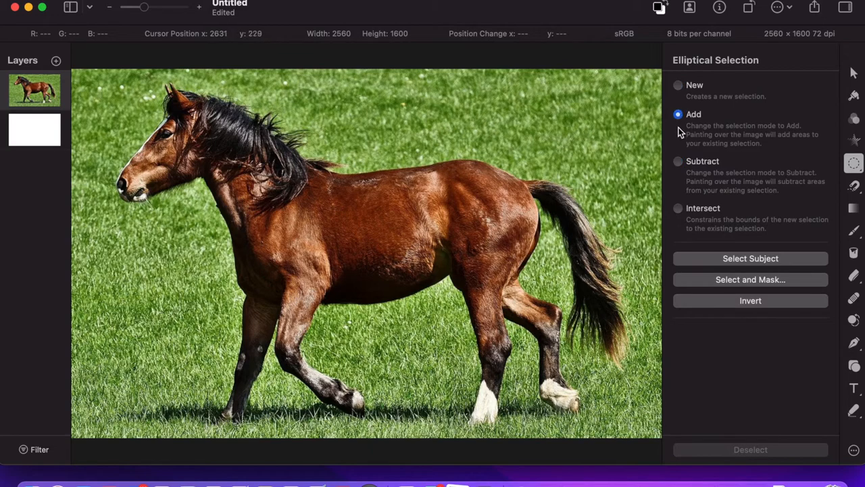
click(678, 161)
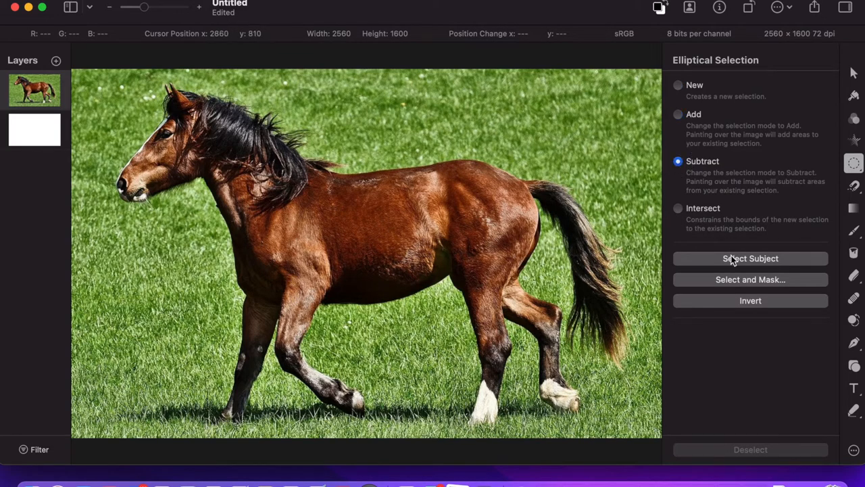
- Run Select Subject so the horse is automatically selected against the grass
click(751, 258)
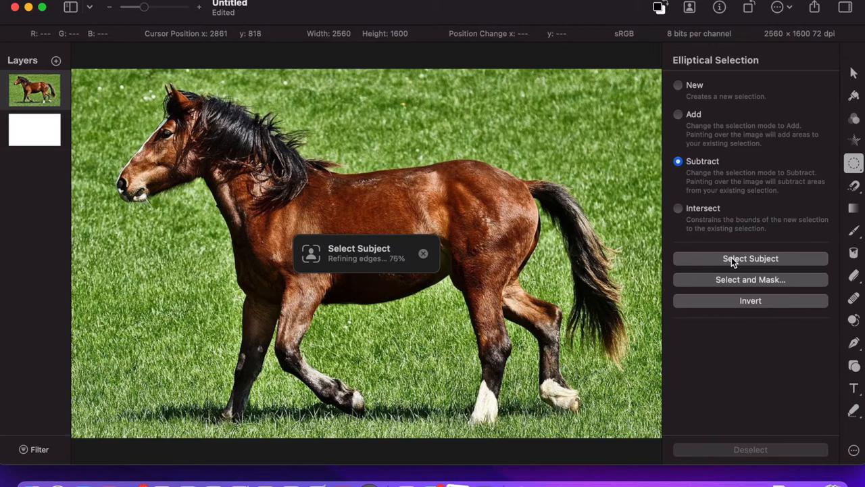
click(750, 258)
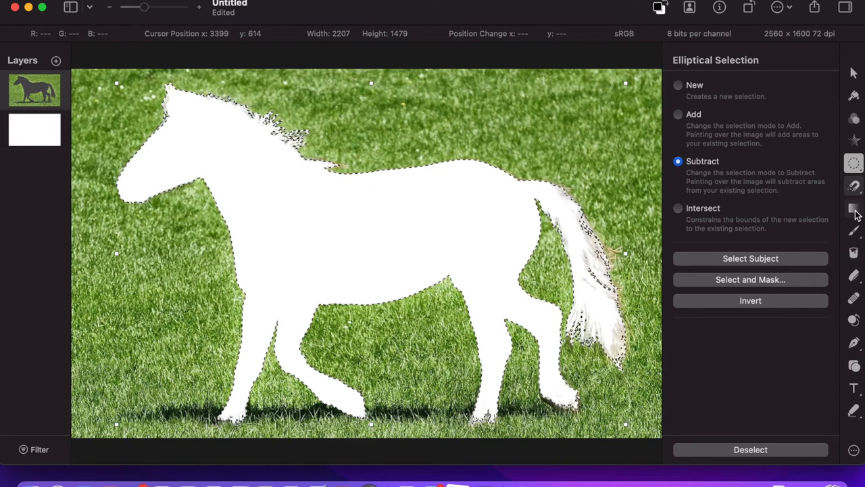
- Switch to the Gradient Fill tool with the horse selection active
click(854, 208)
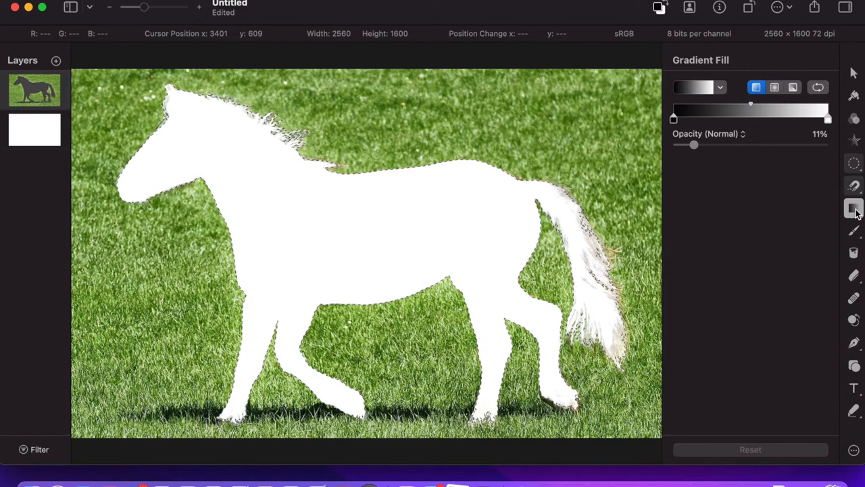
mouse_move(854, 215)
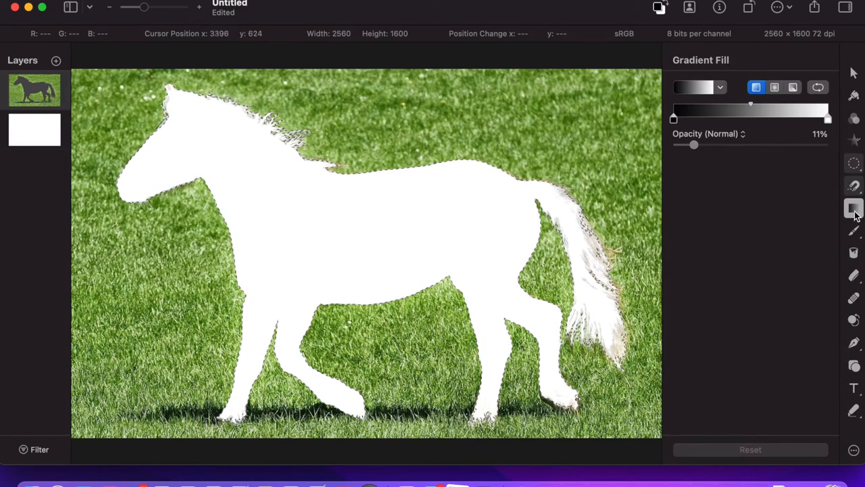
mouse_move(722, 75)
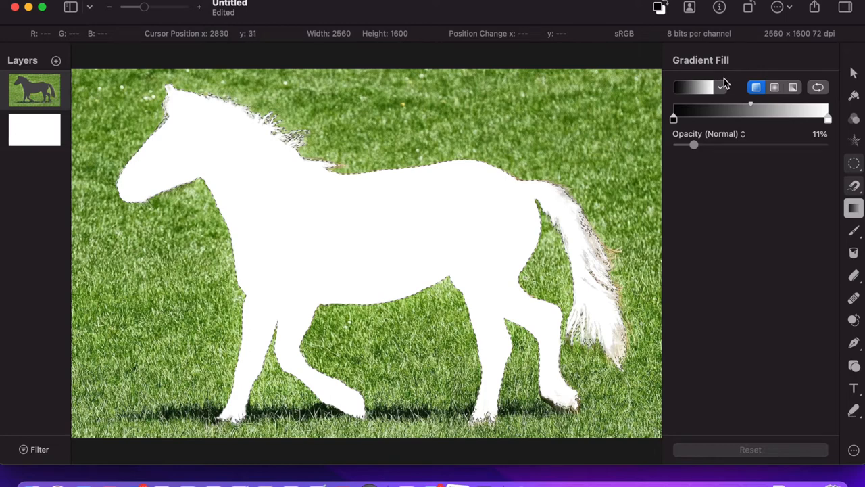
- Pick the black-to-dark gradient preset from the Coral collection
click(696, 87)
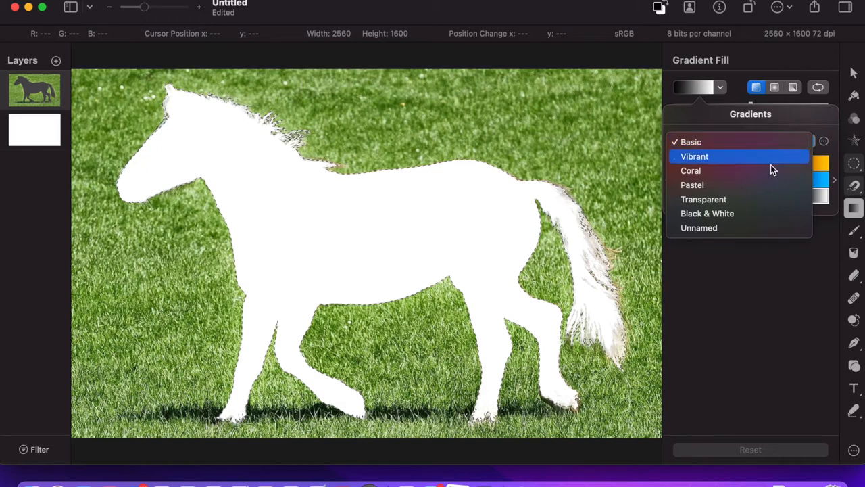
click(691, 170)
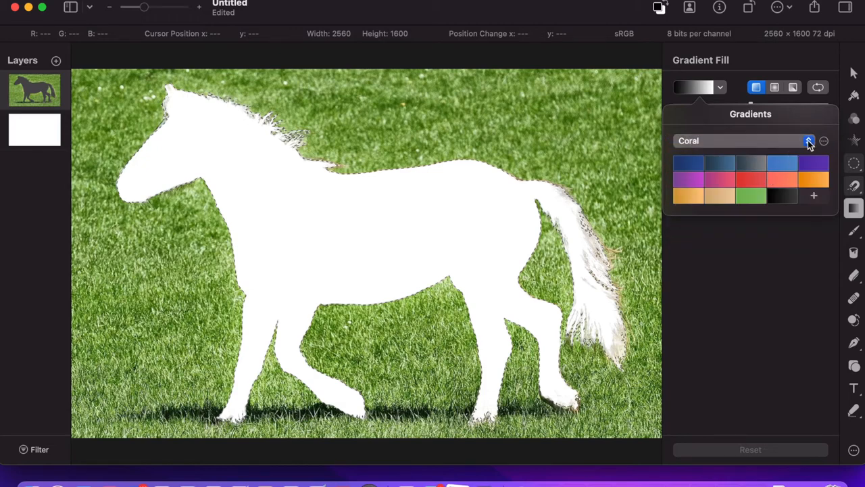
click(781, 196)
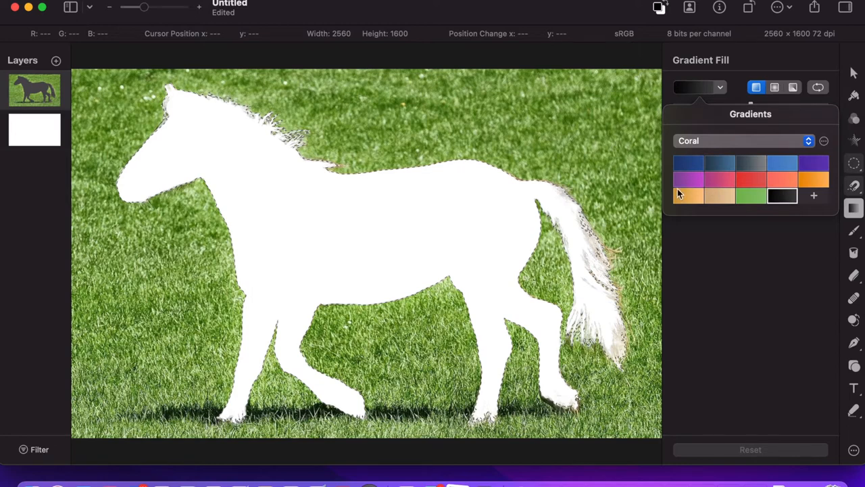
mouse_move(369, 224)
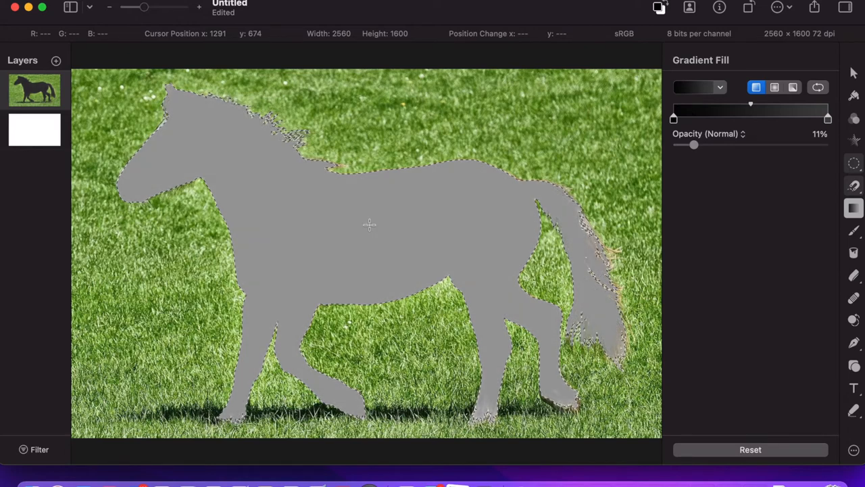
- Fill the horse with a dark grey gradient, adjusting its angle across the silhouette
drag(369, 225, 370, 249)
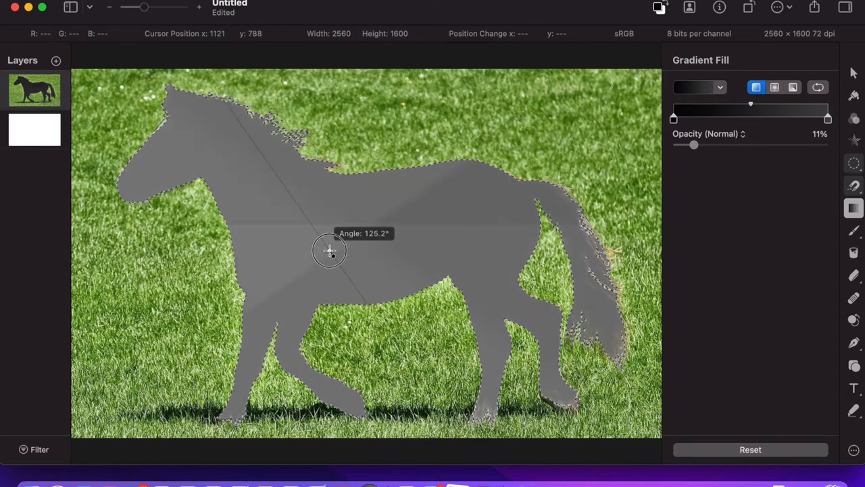
drag(330, 250, 399, 242)
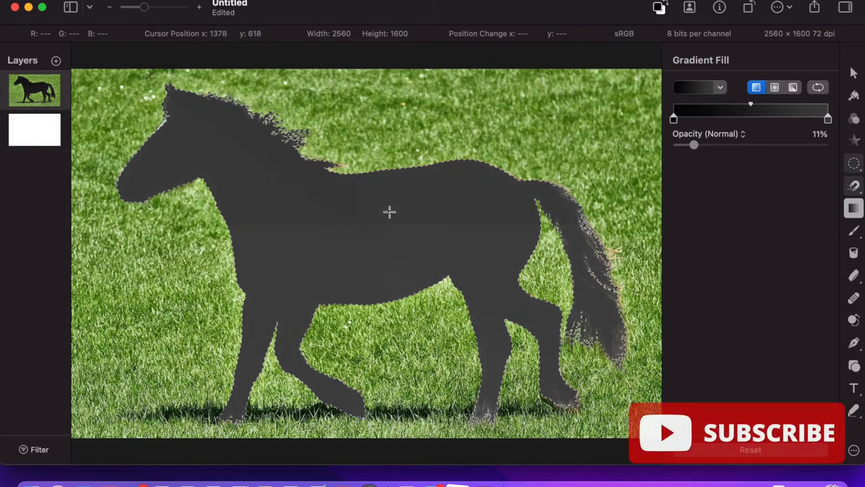
drag(389, 211, 431, 229)
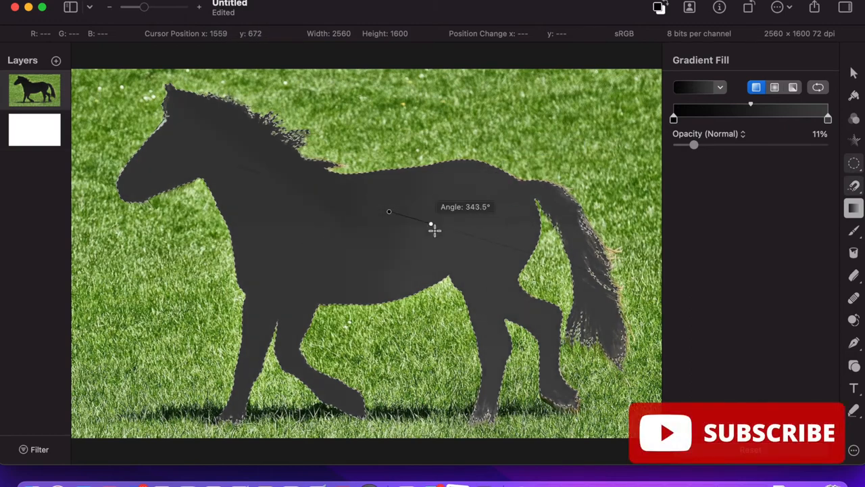
drag(430, 224, 443, 235)
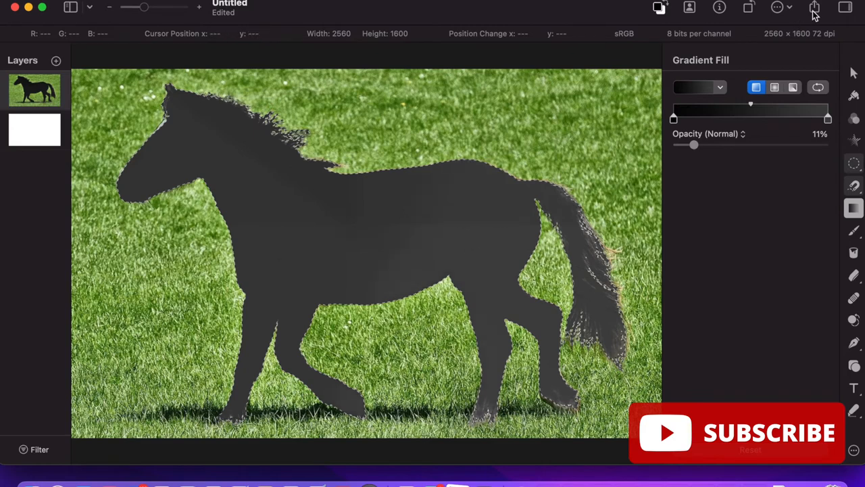
- Bring up the Share menu listing the quick export formats
click(813, 8)
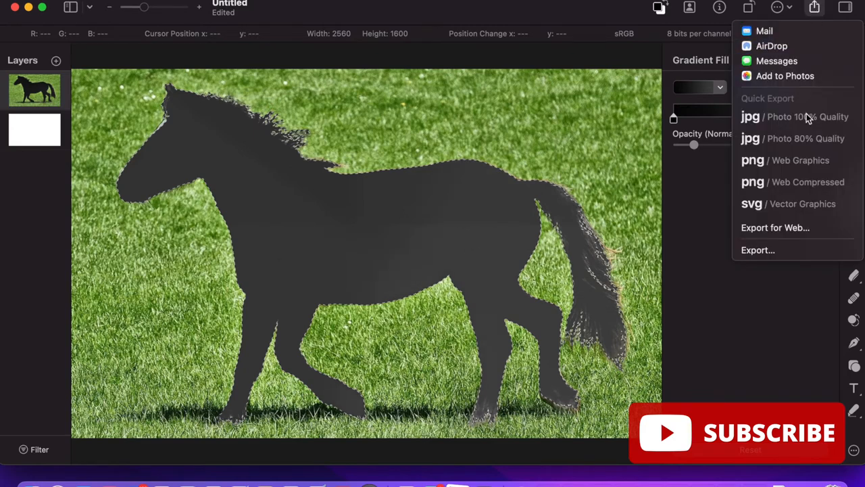
mouse_move(756, 250)
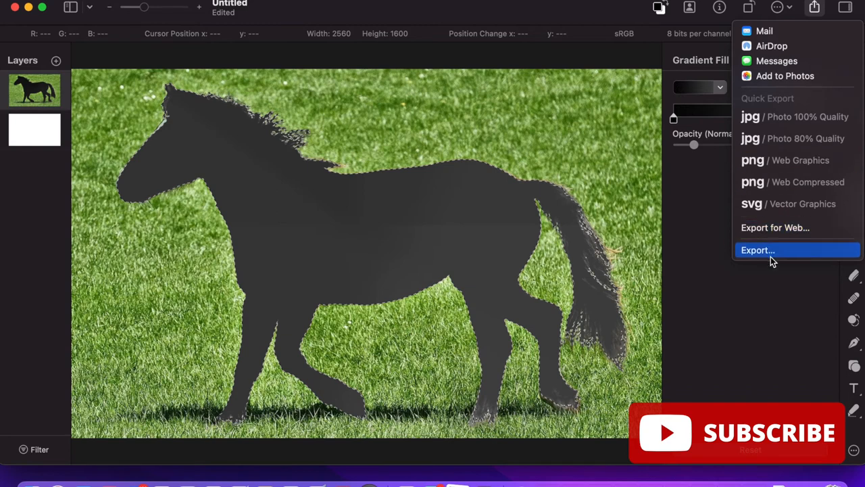
mouse_move(657, 15)
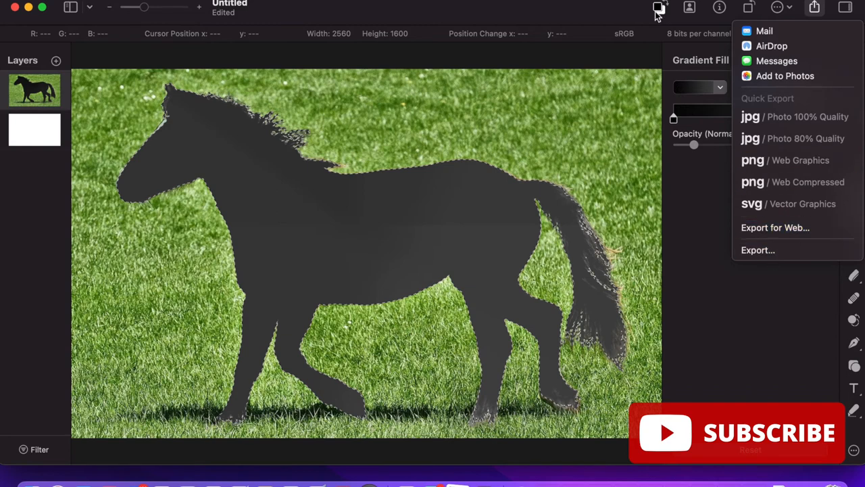